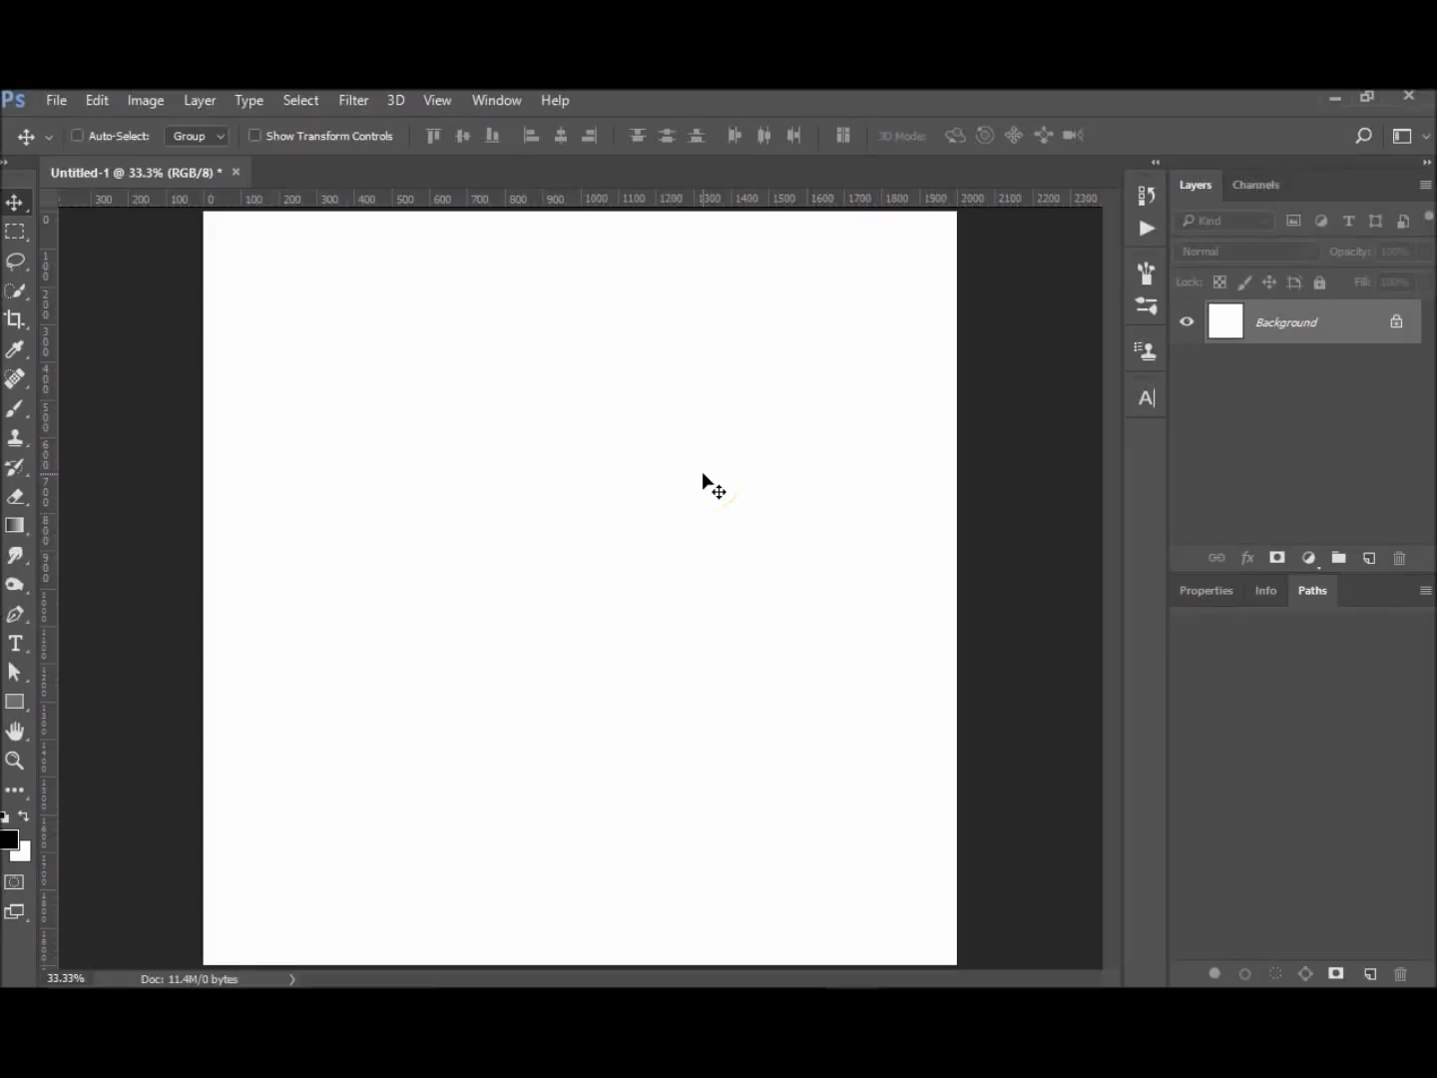
mouse_move(719, 471)
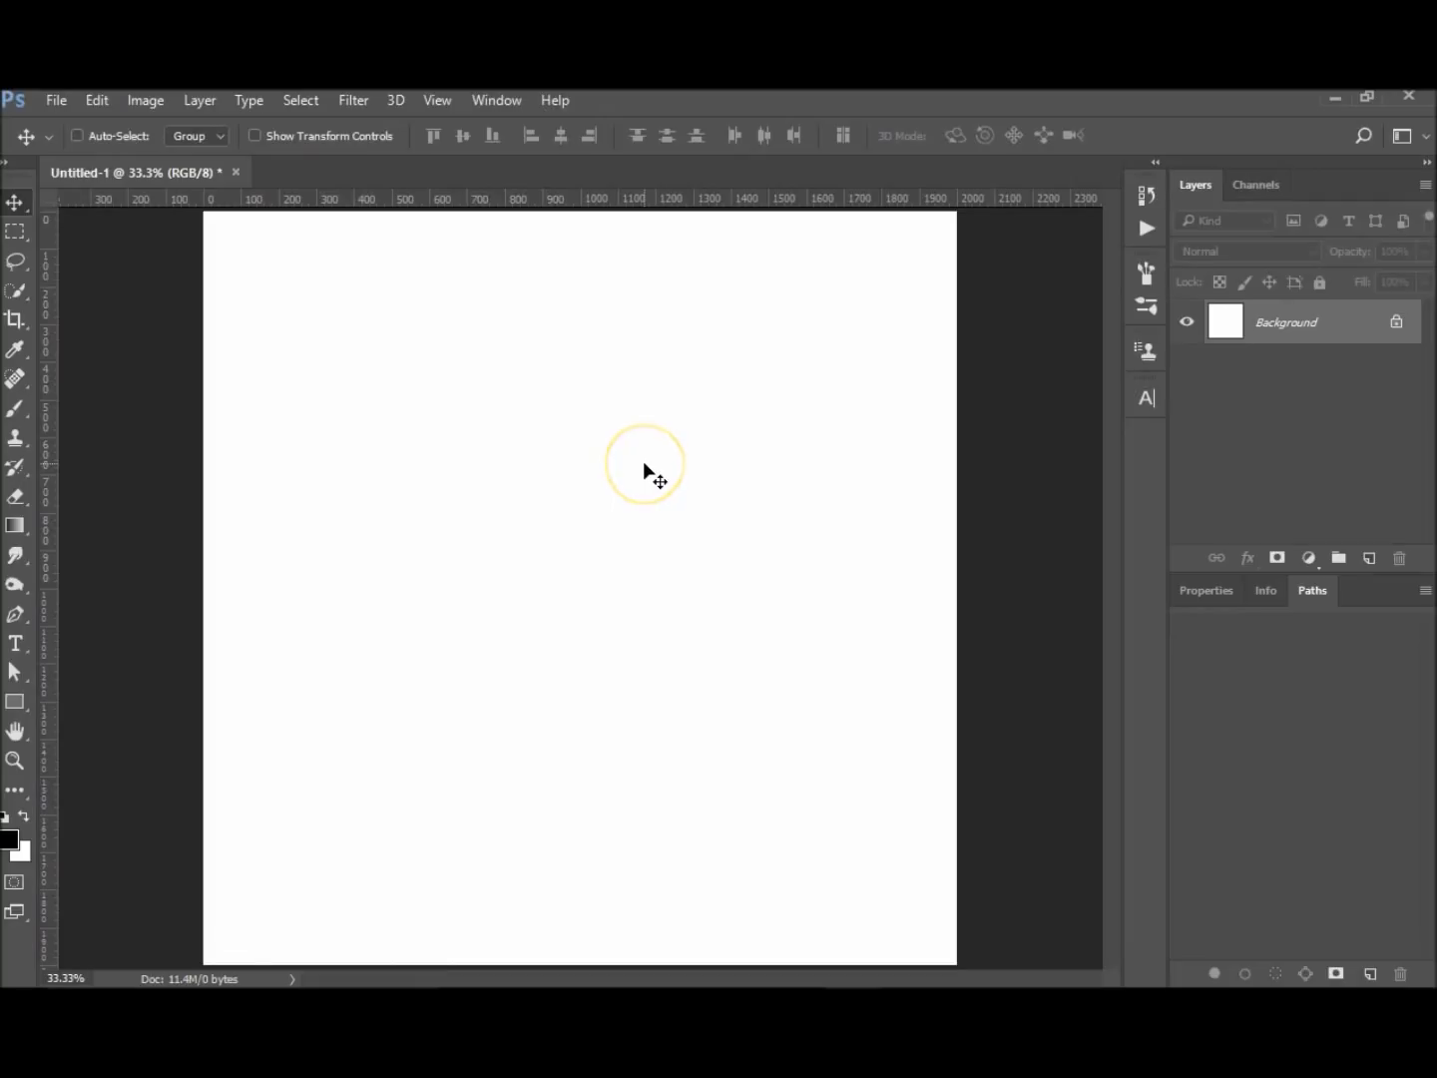
mouse_move(638, 662)
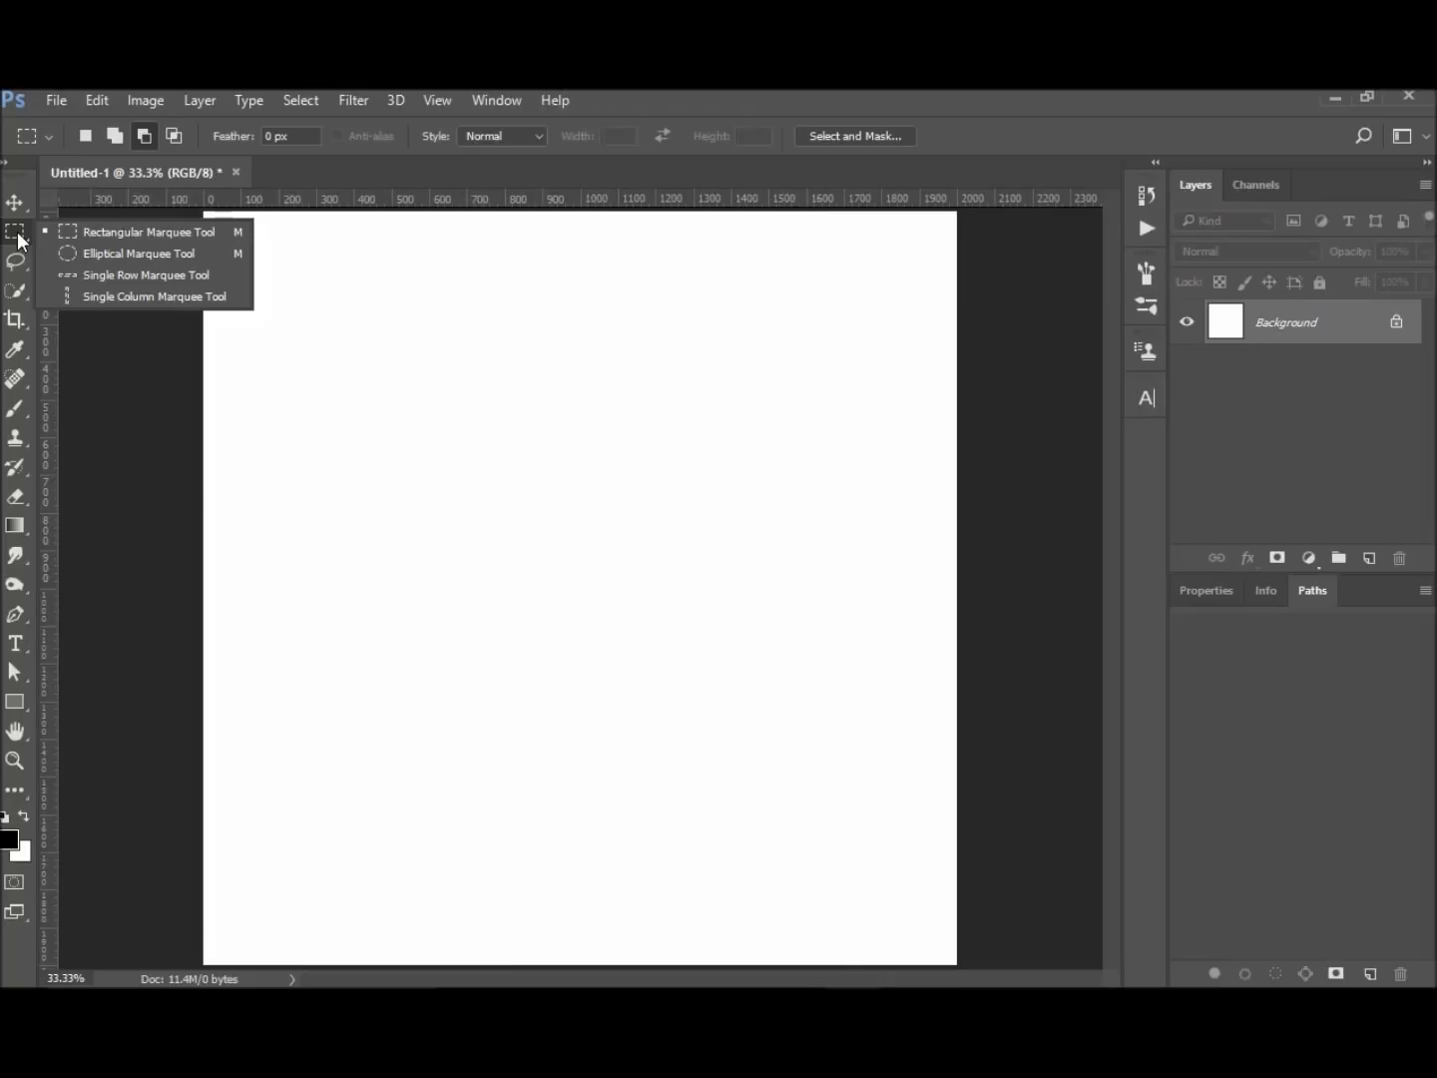
mouse_move(30, 233)
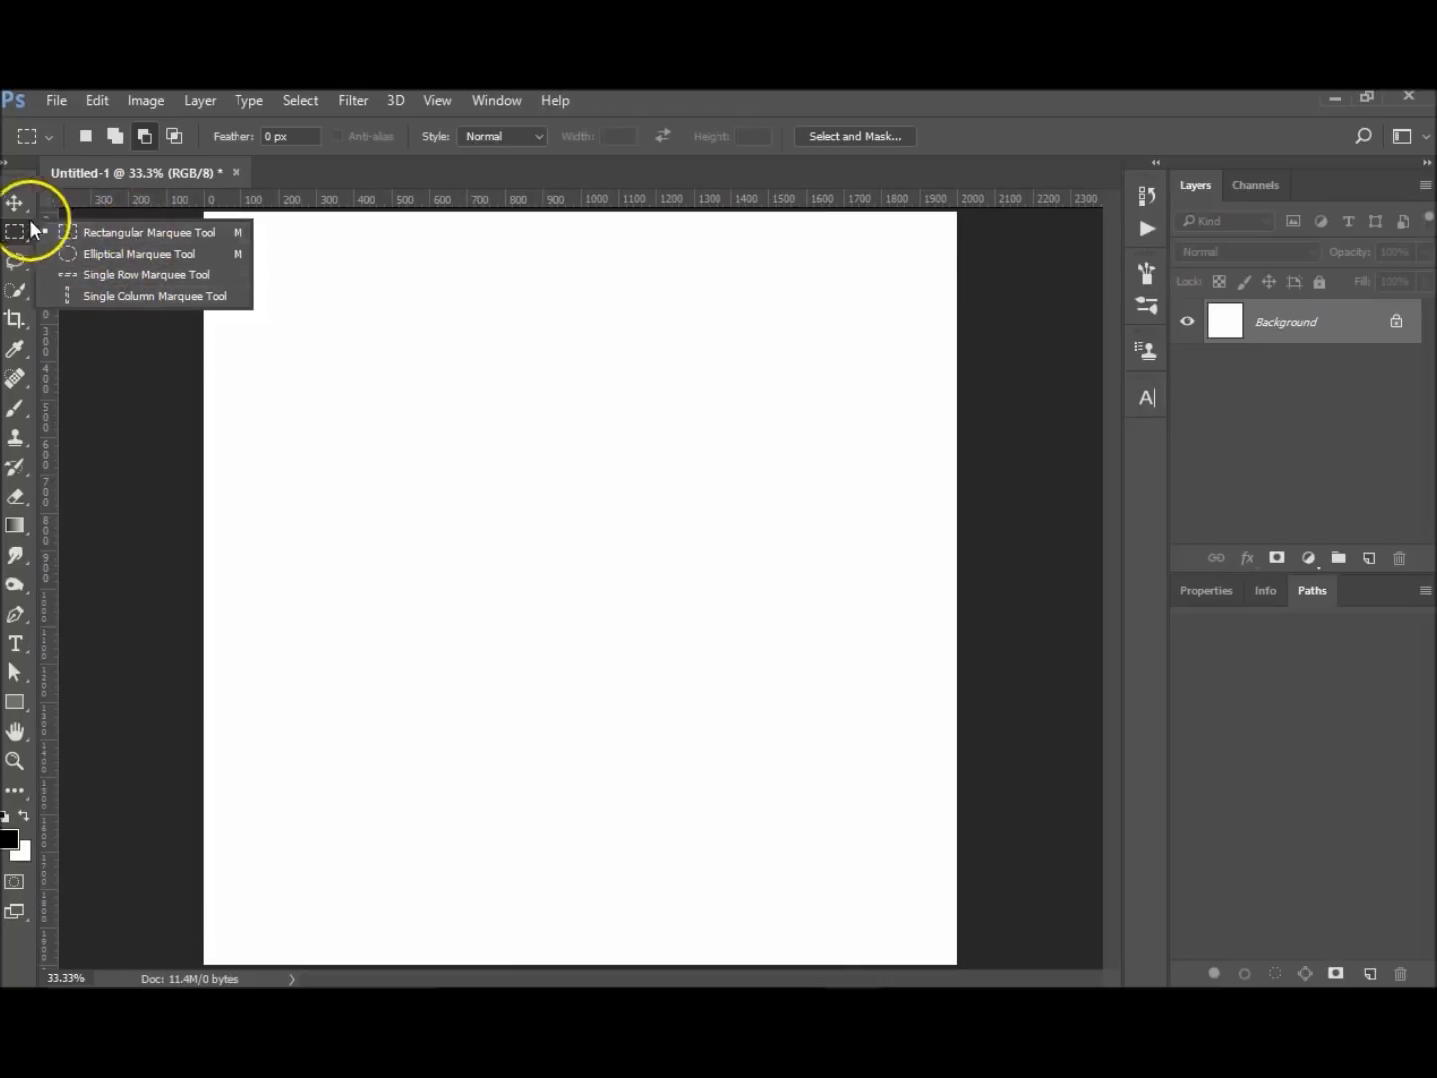
mouse_move(84, 614)
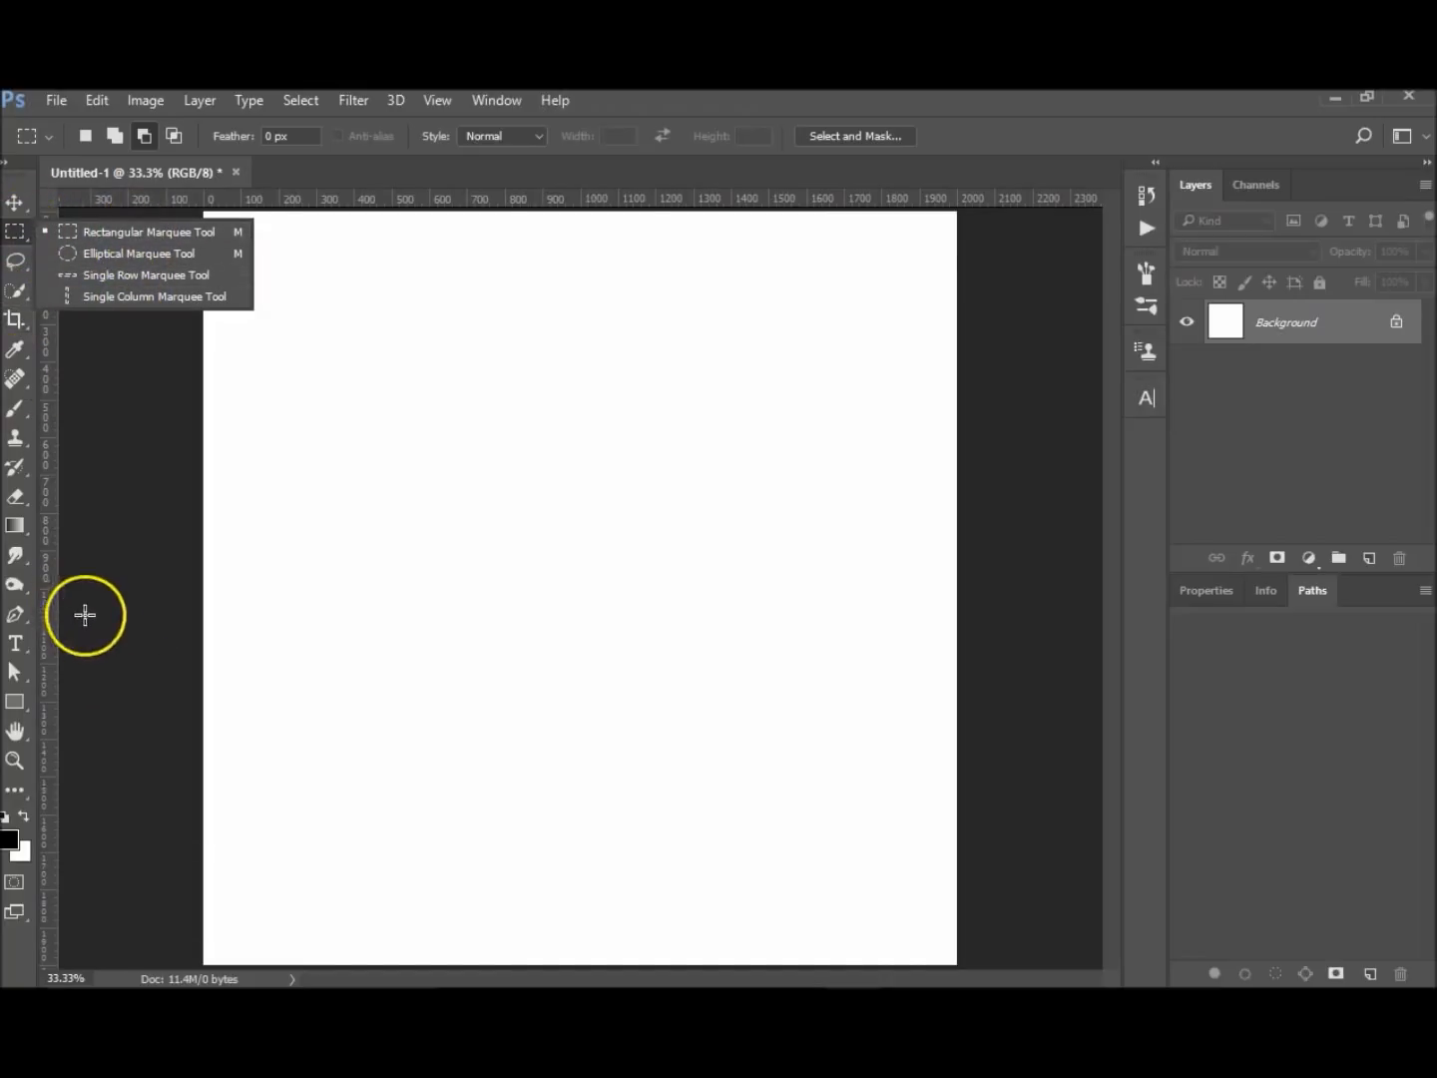
Draw a straight Work Path with the Pen Tool using two anchor points
click(16, 614)
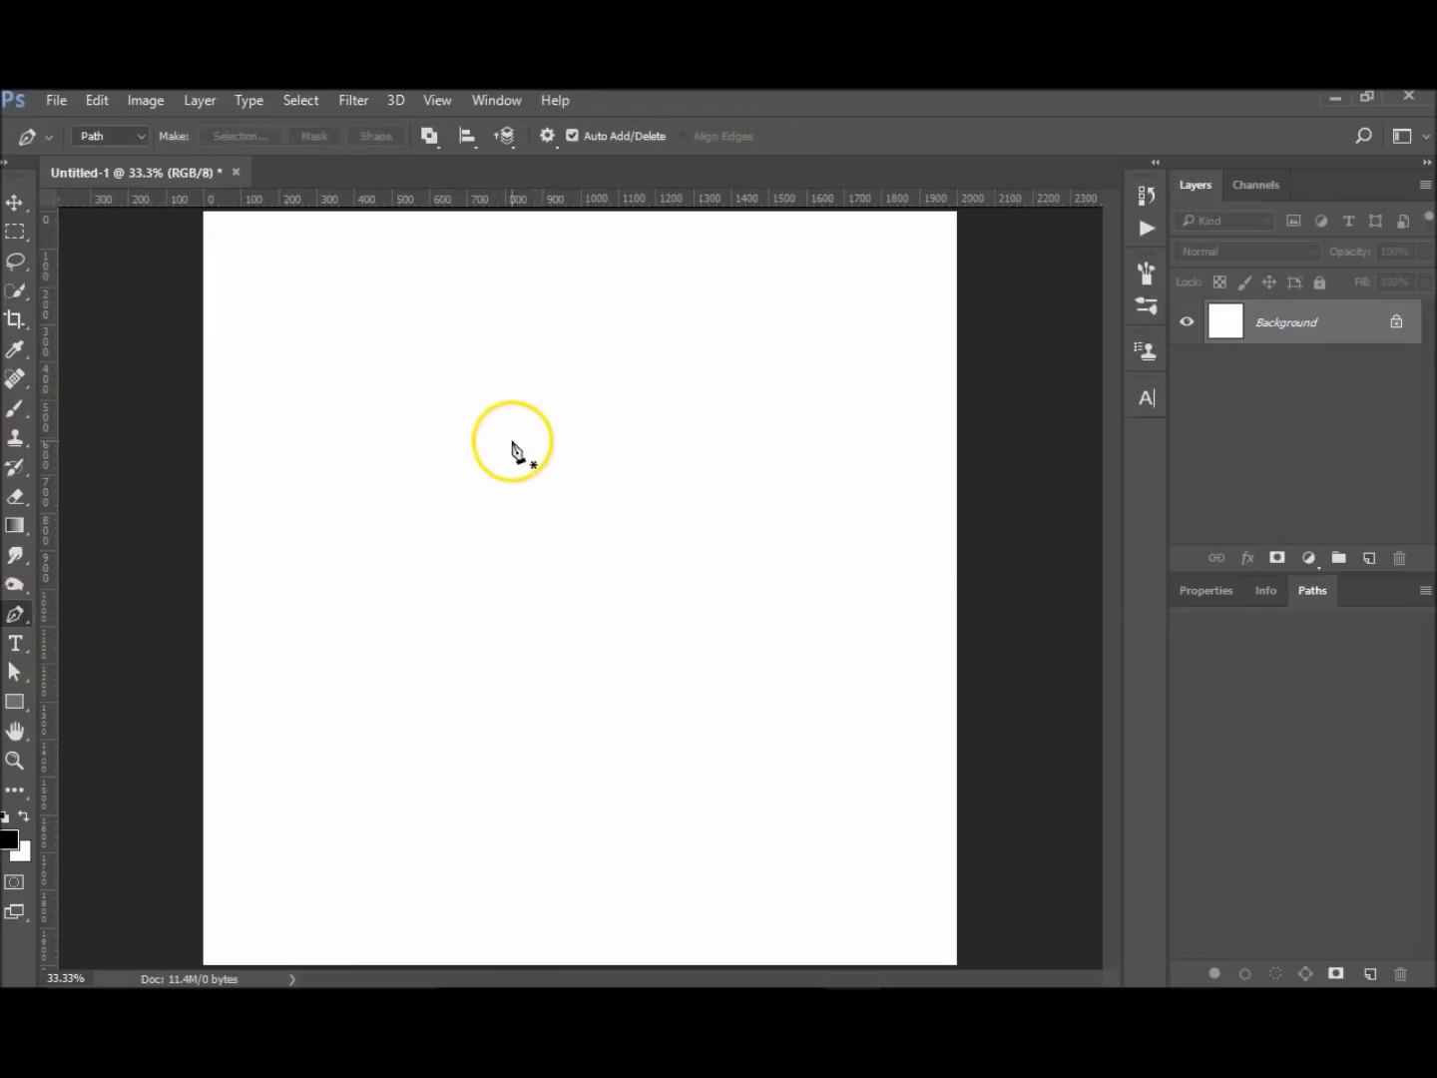
click(329, 691)
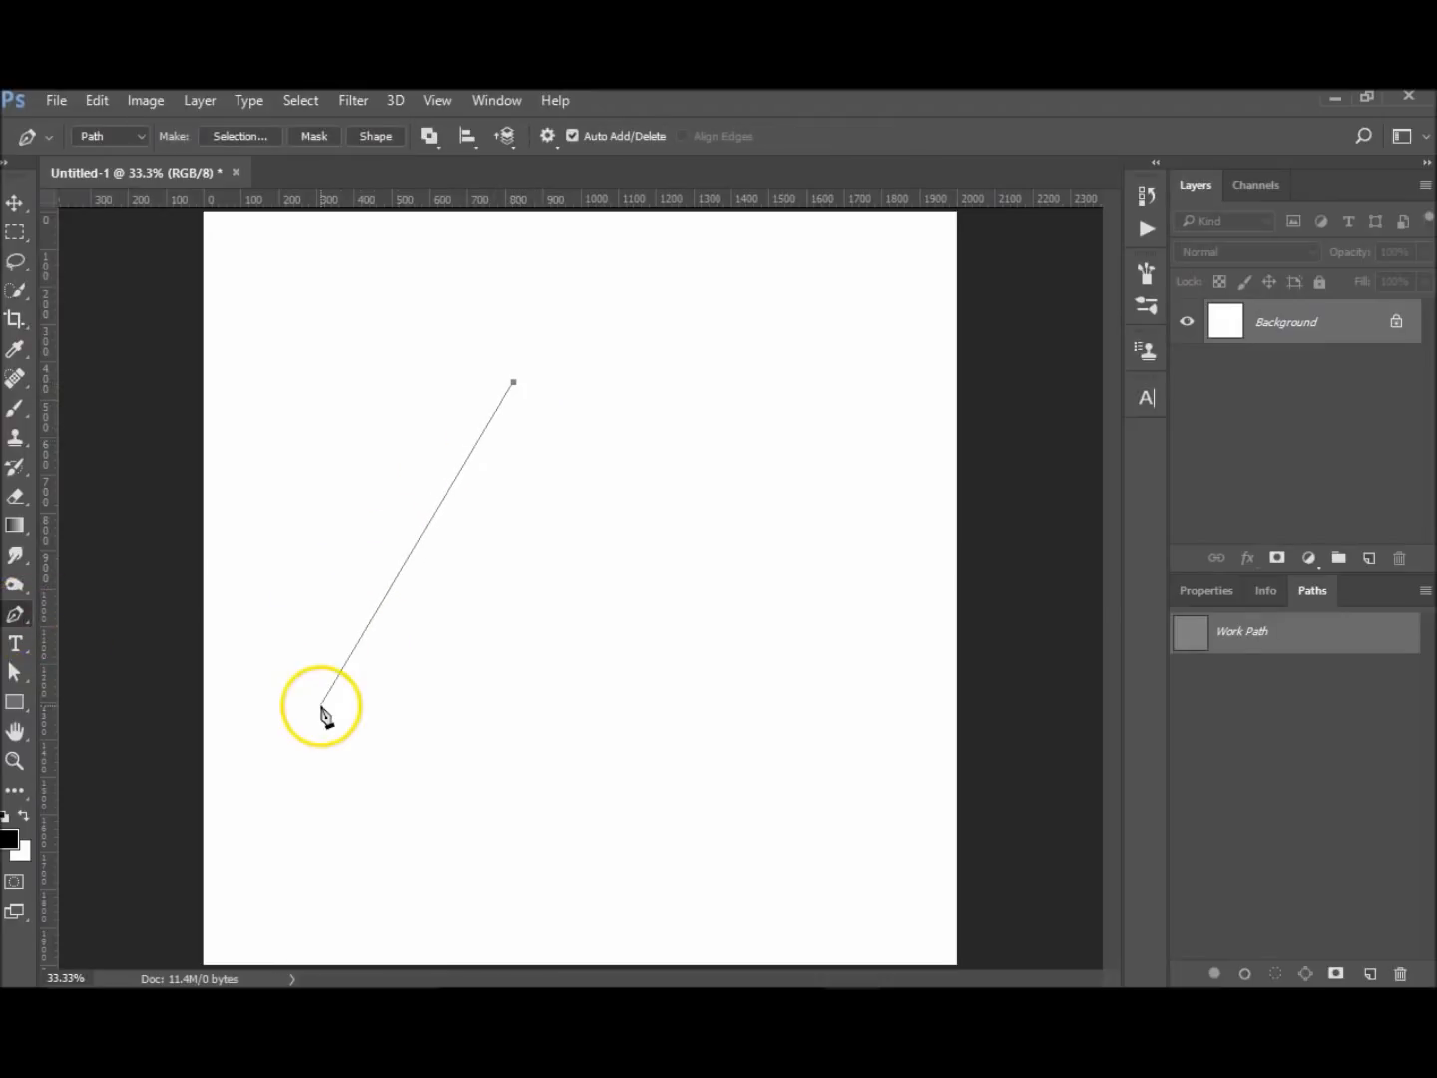
click(512, 384)
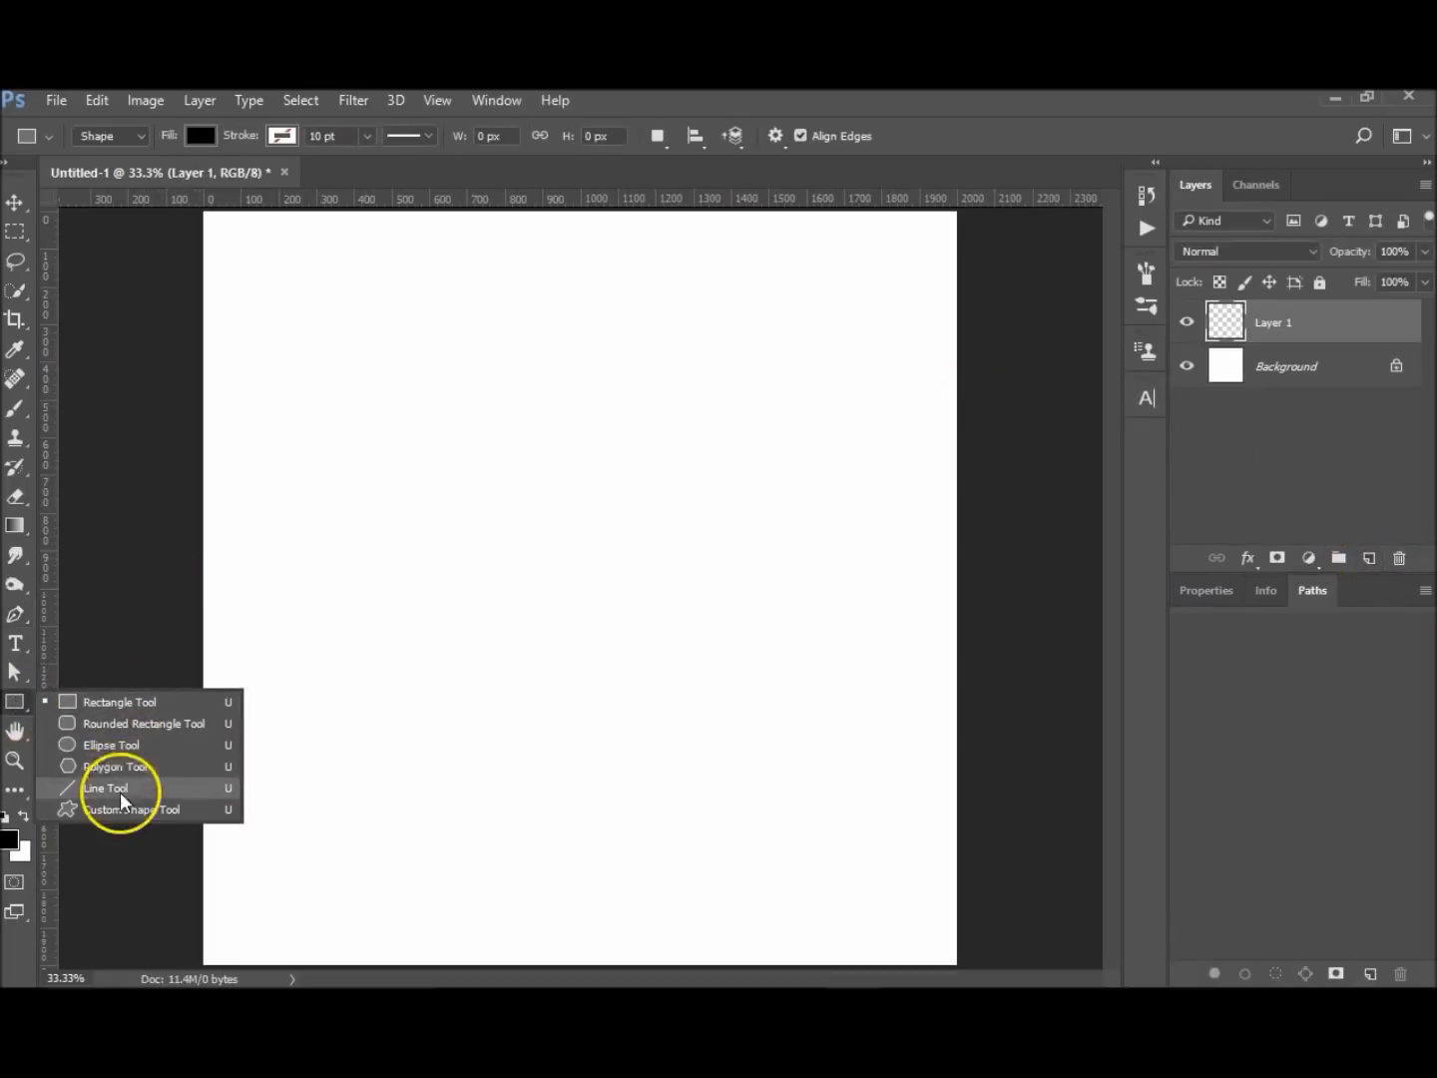
mouse_move(117, 826)
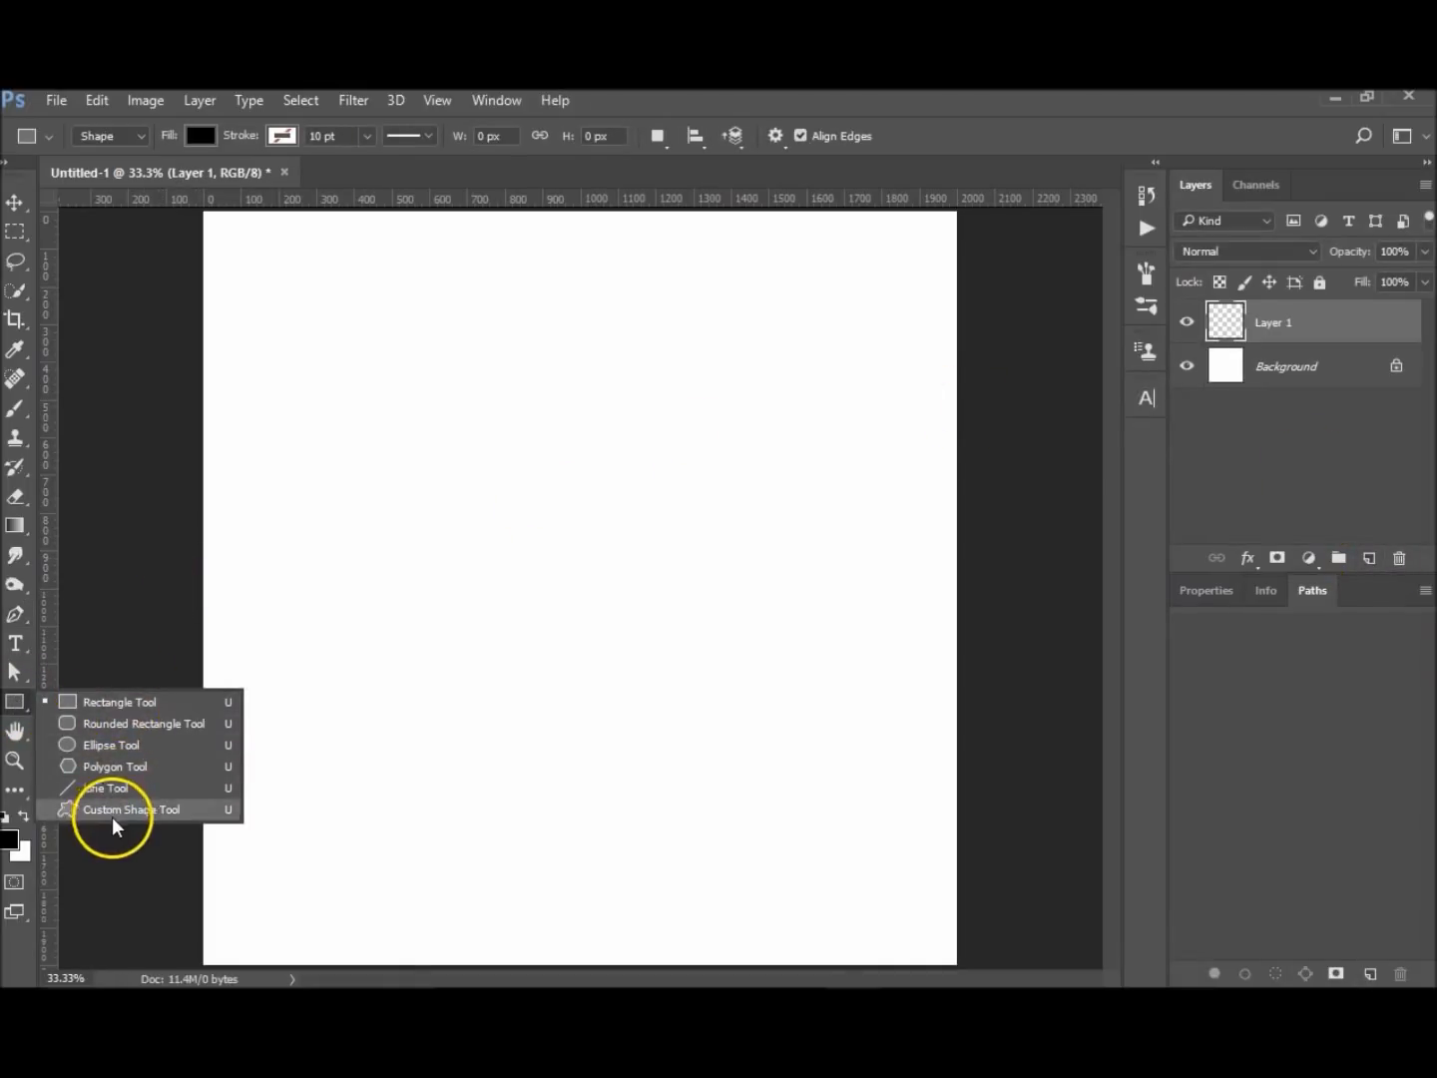
mouse_move(182, 722)
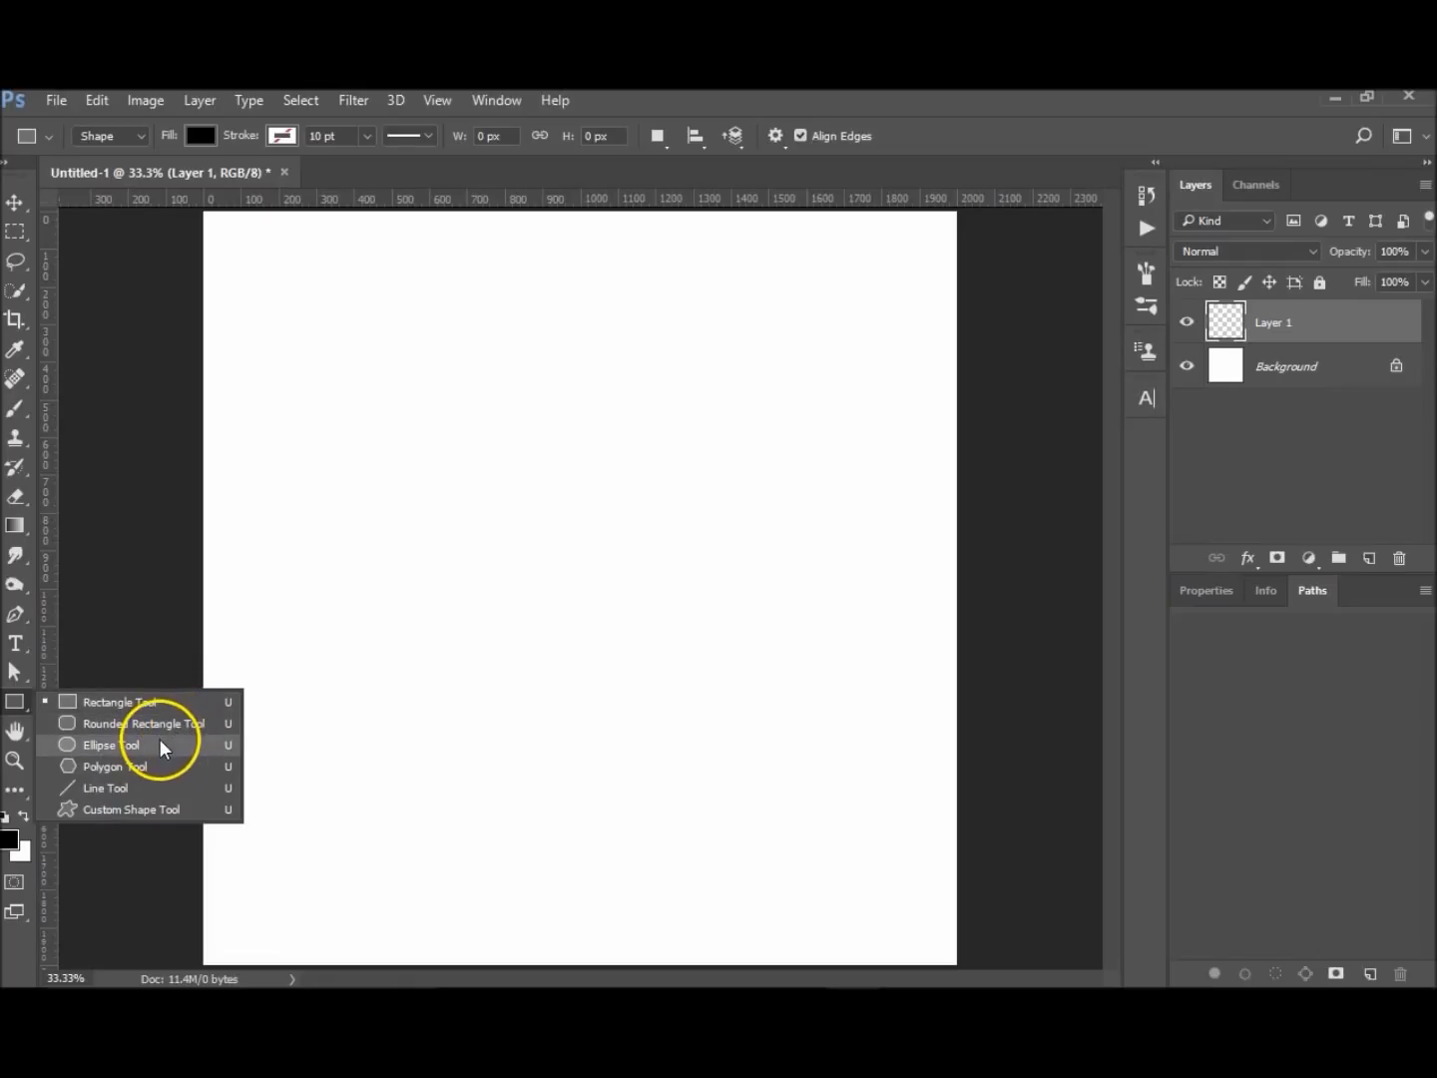
mouse_move(182, 810)
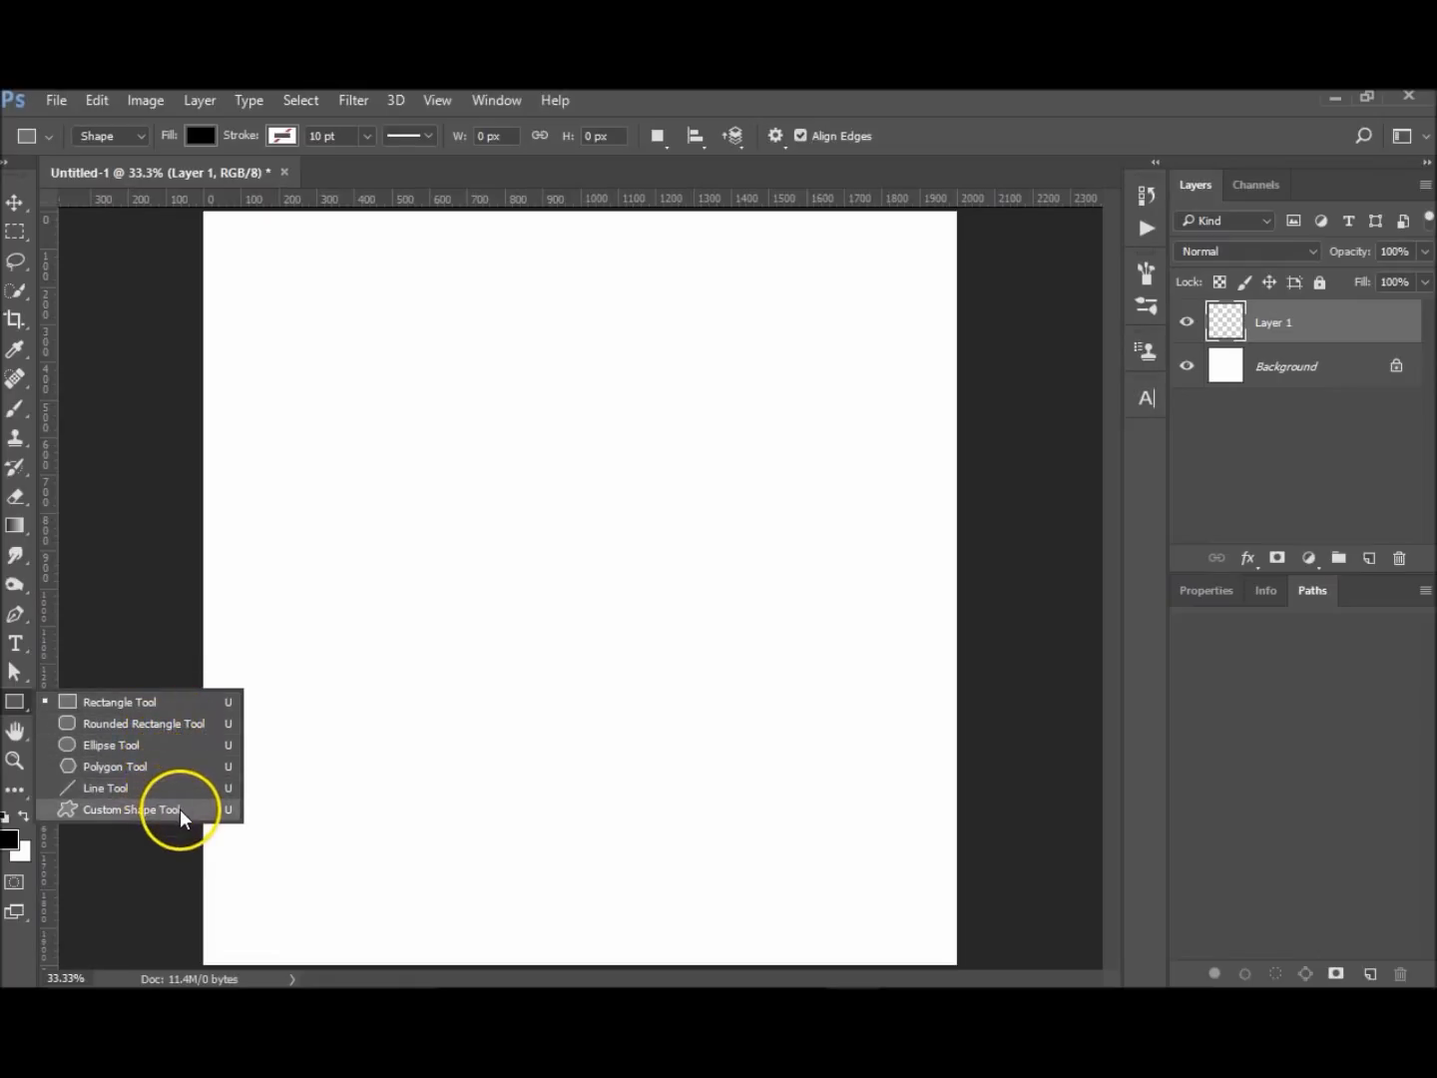
mouse_move(120, 701)
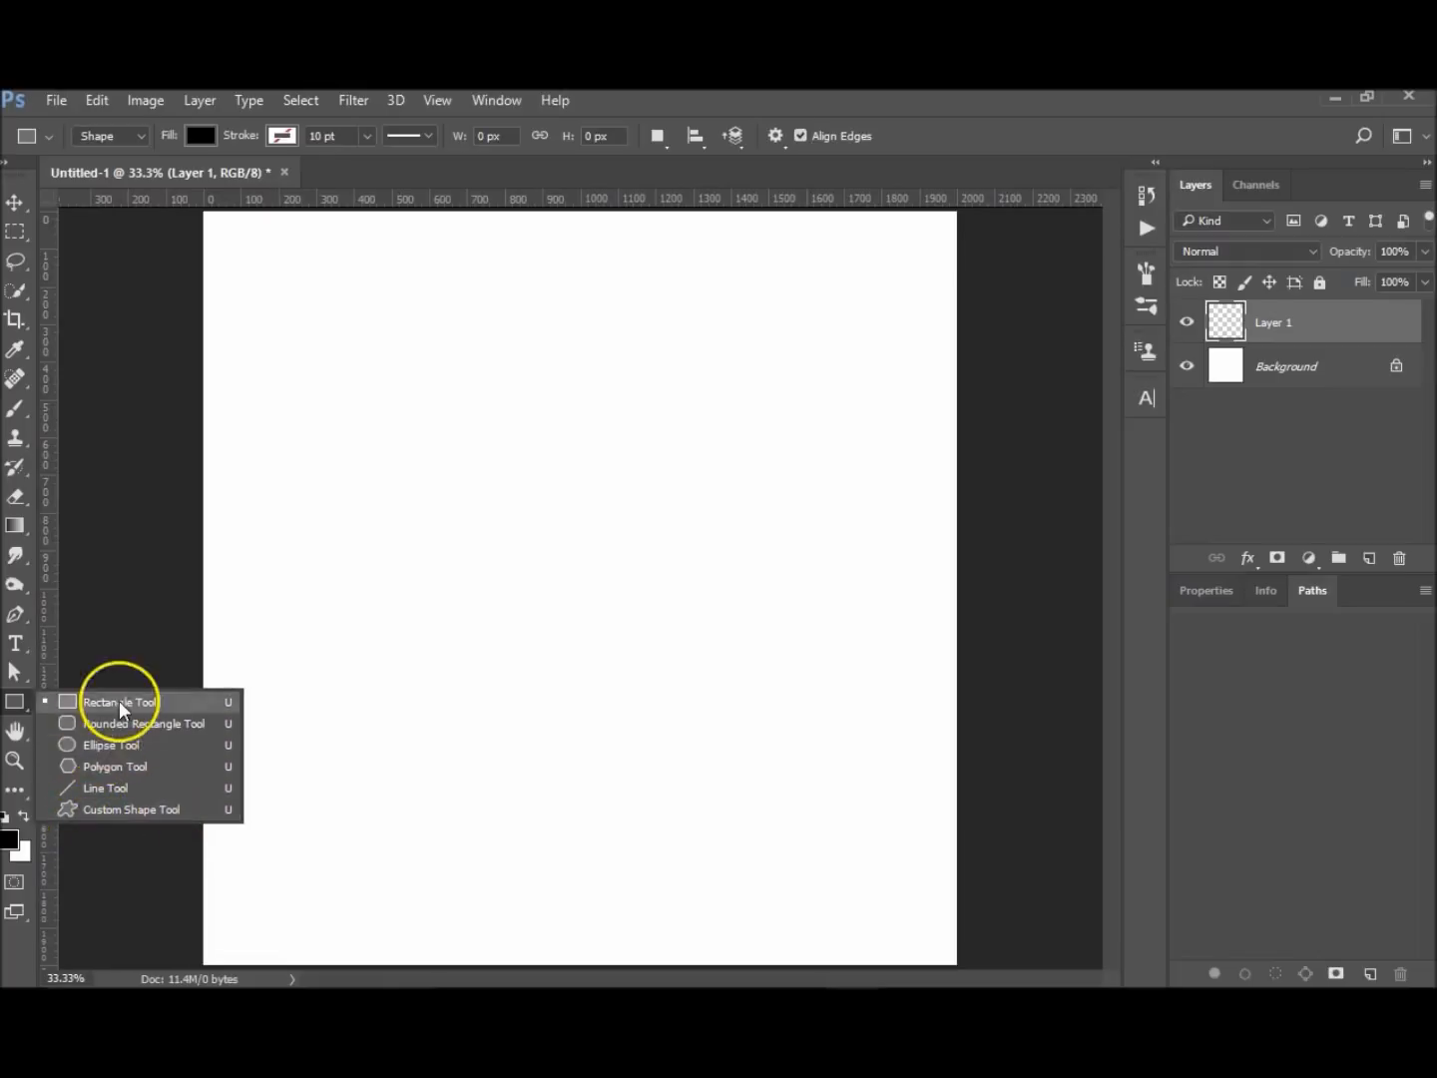
Select the Custom Shape Tool and choose an arrow shape preset
click(130, 808)
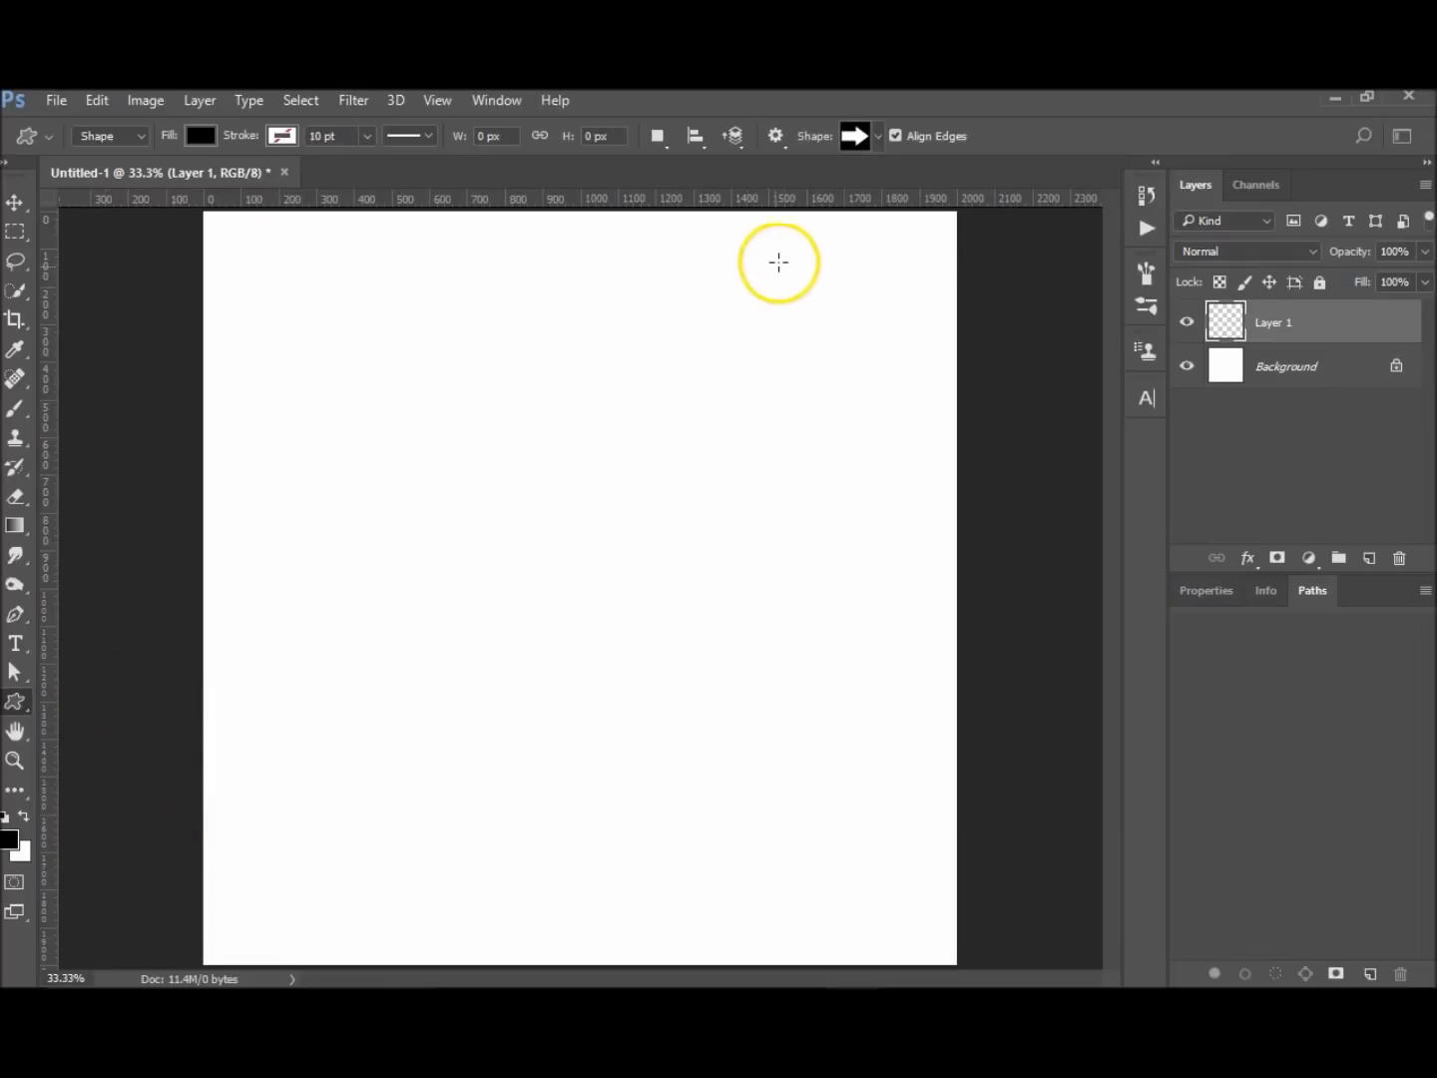
click(874, 135)
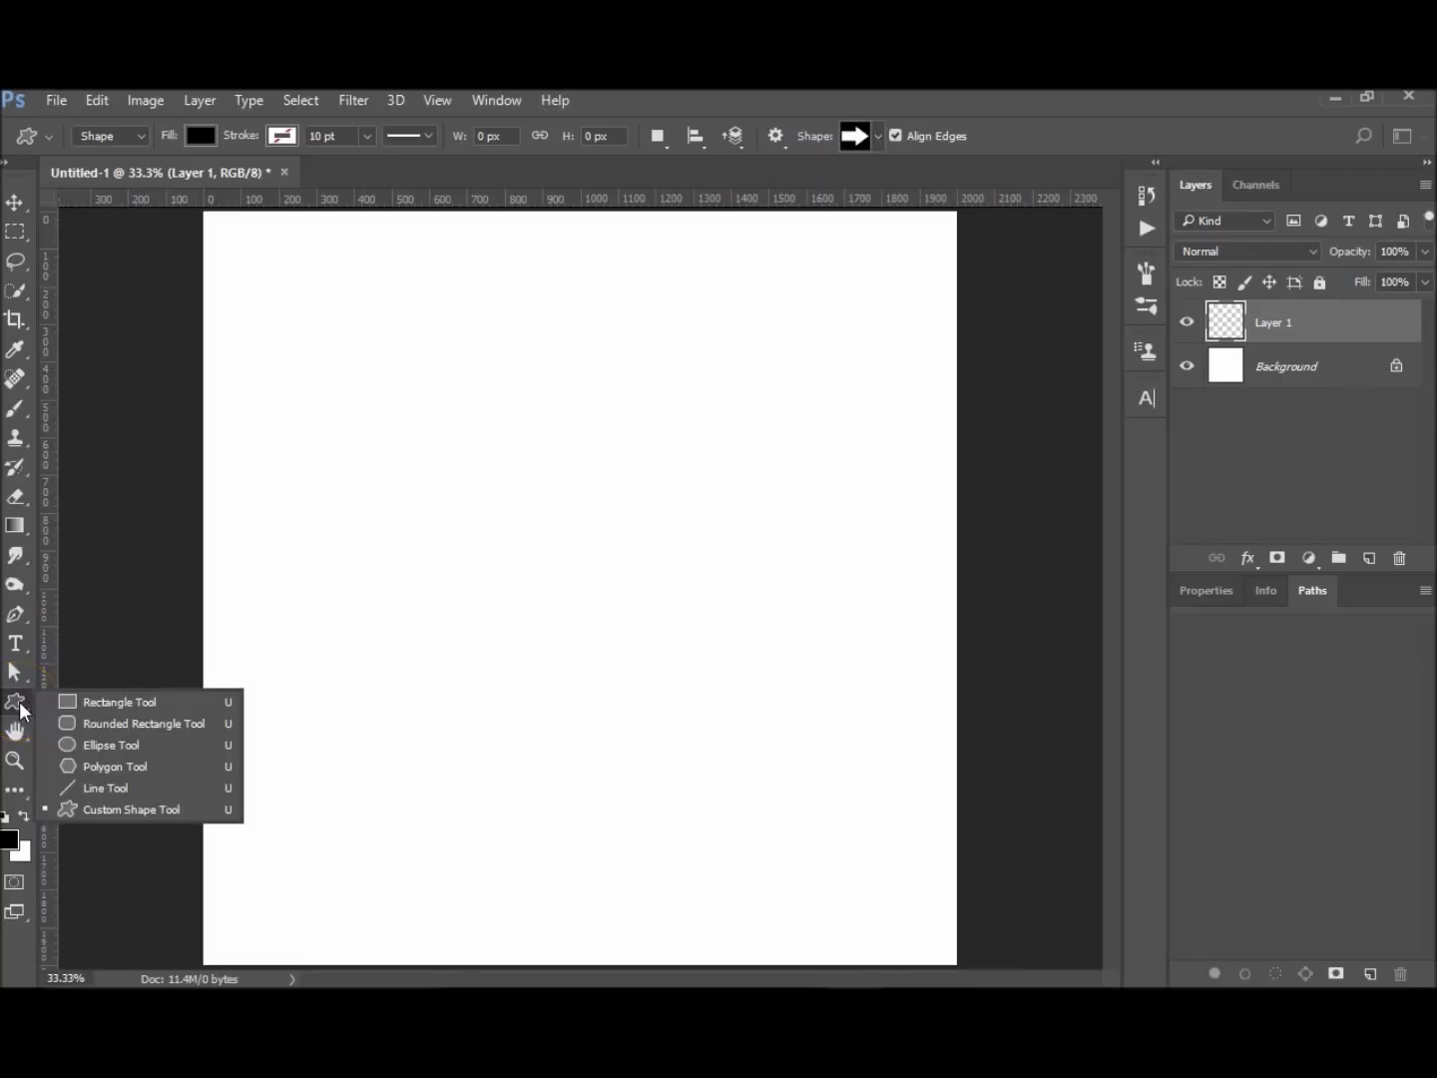
Switch to the Polygon Tool
click(114, 765)
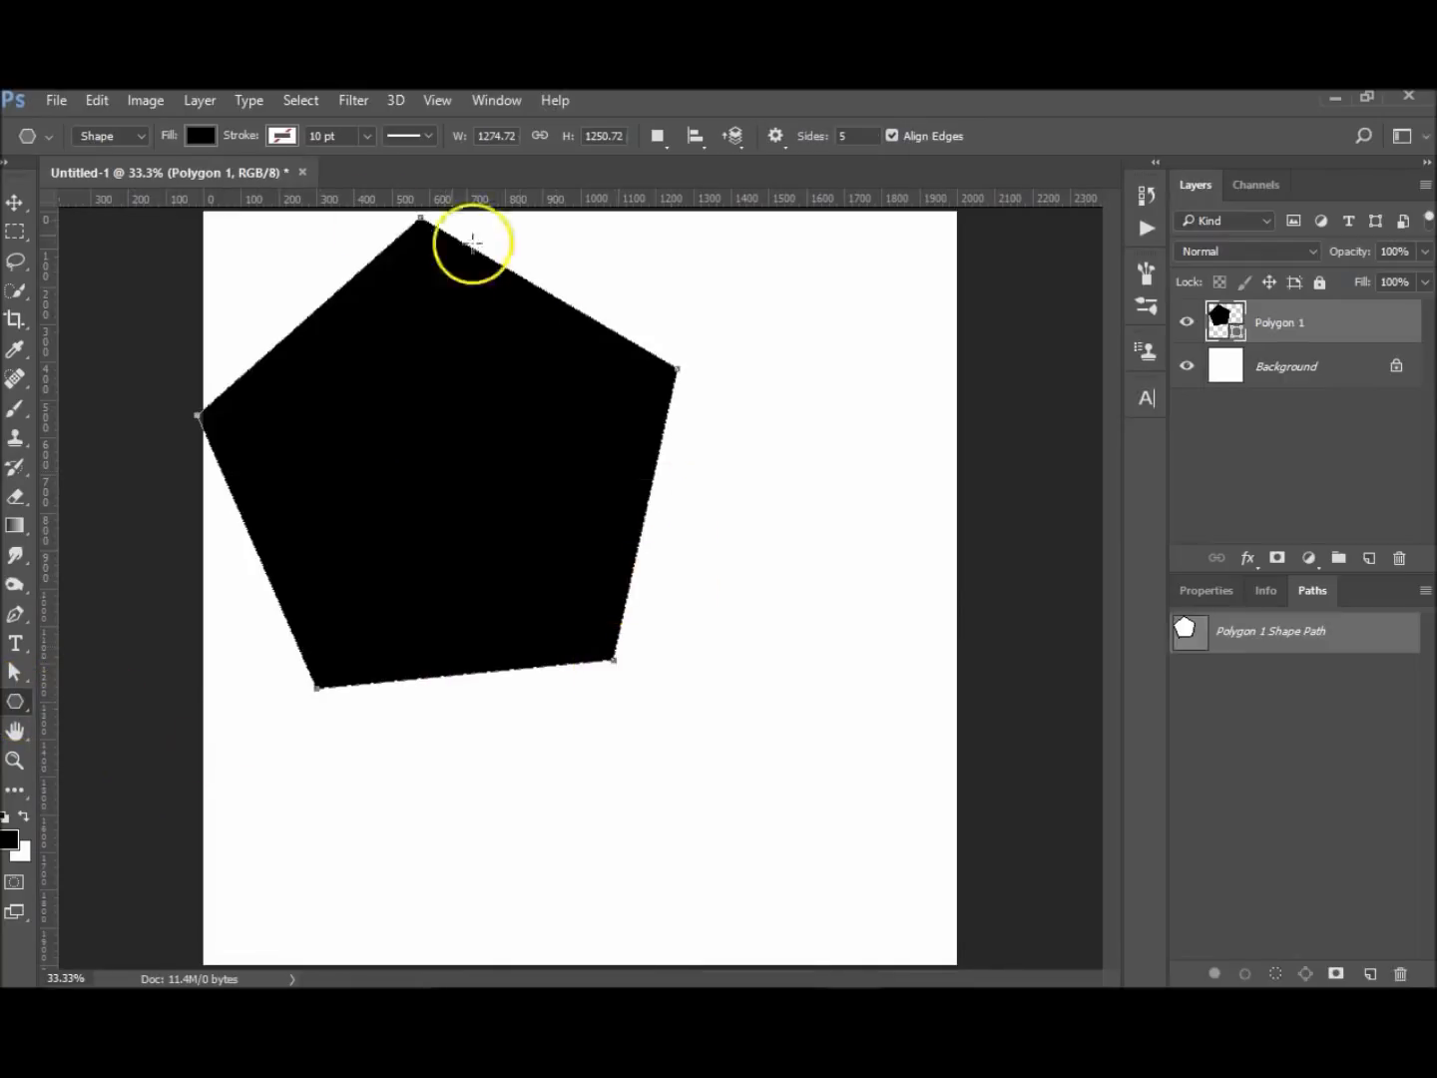
mouse_move(624, 559)
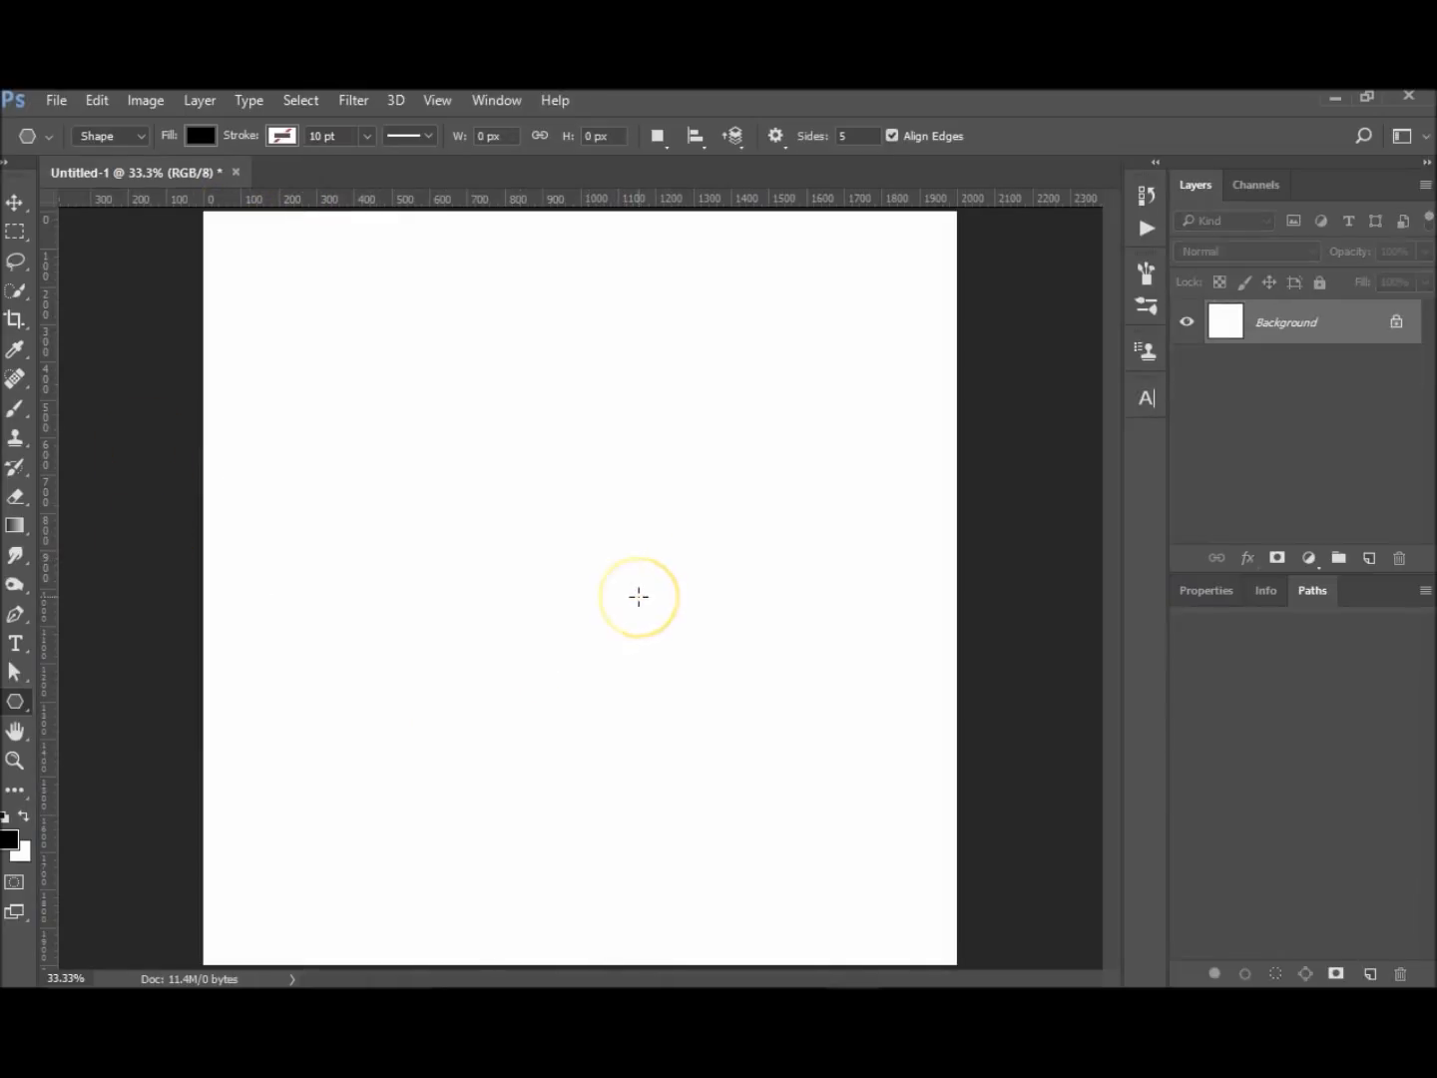
mouse_move(818, 160)
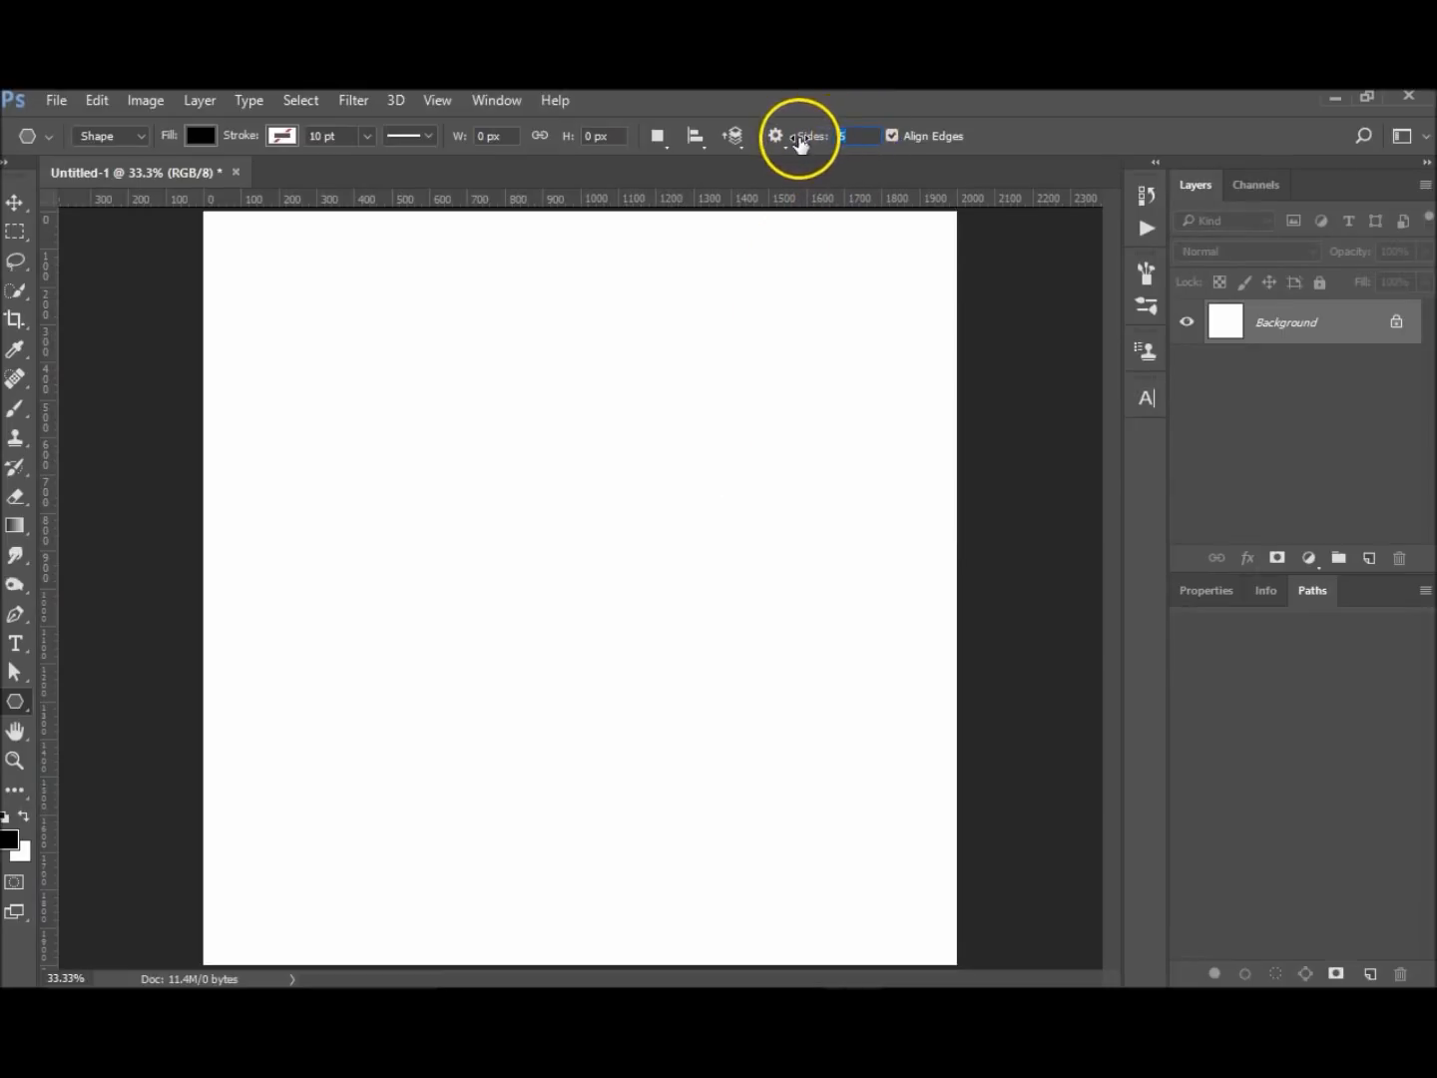
mouse_move(809, 136)
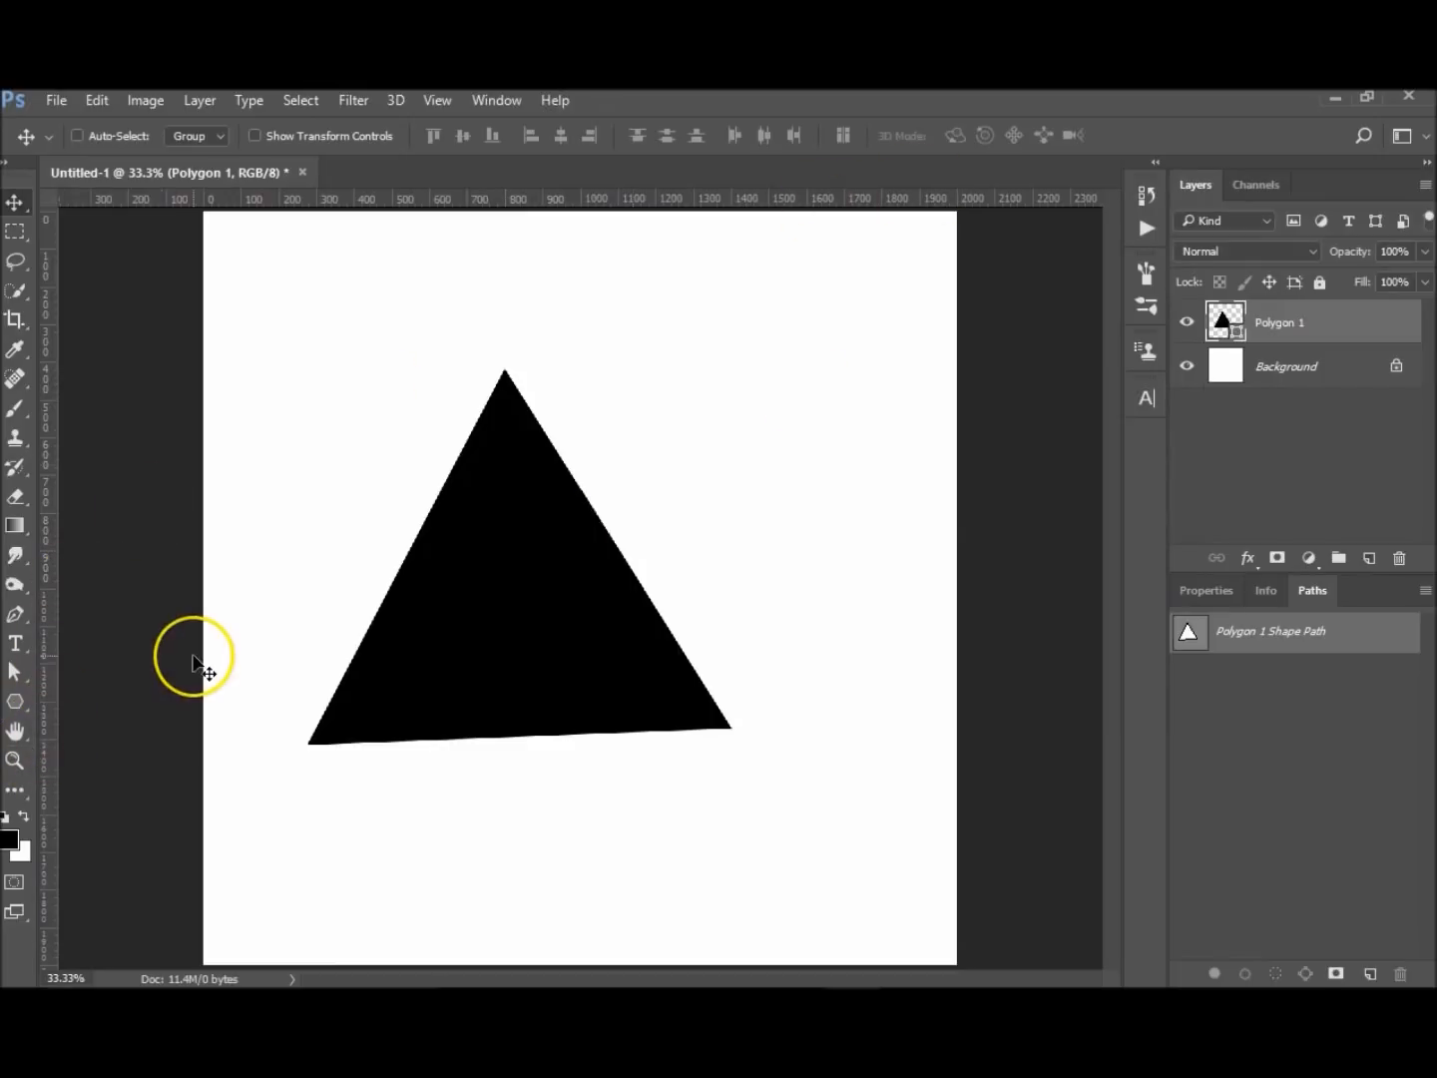
mouse_move(504, 539)
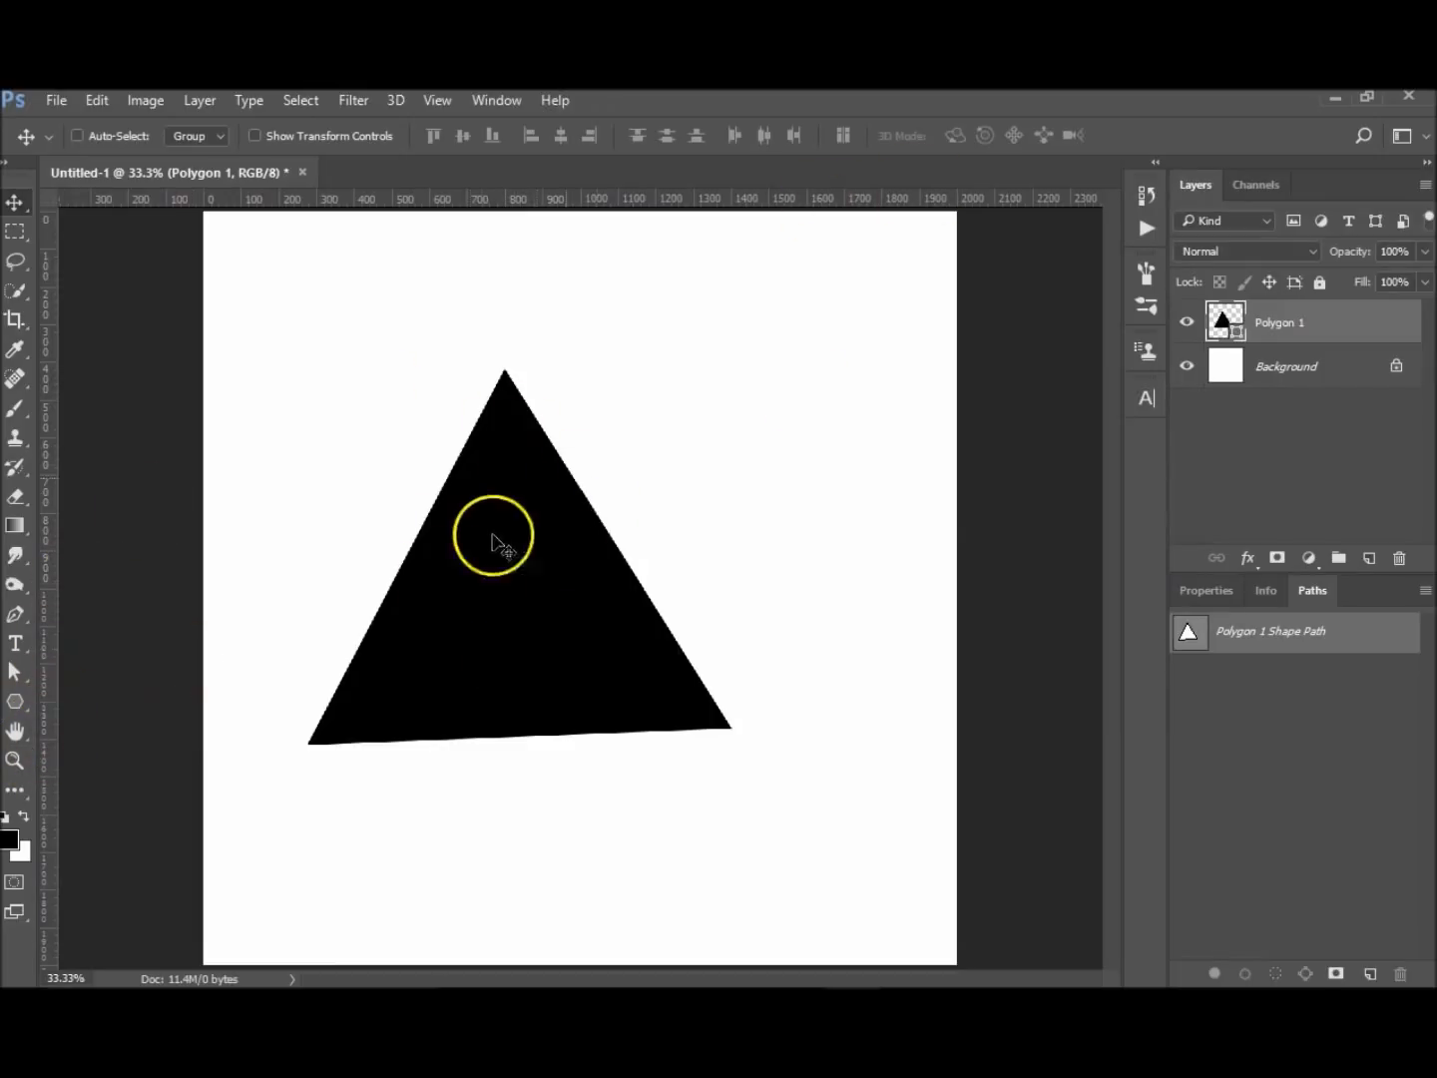
mouse_move(484, 609)
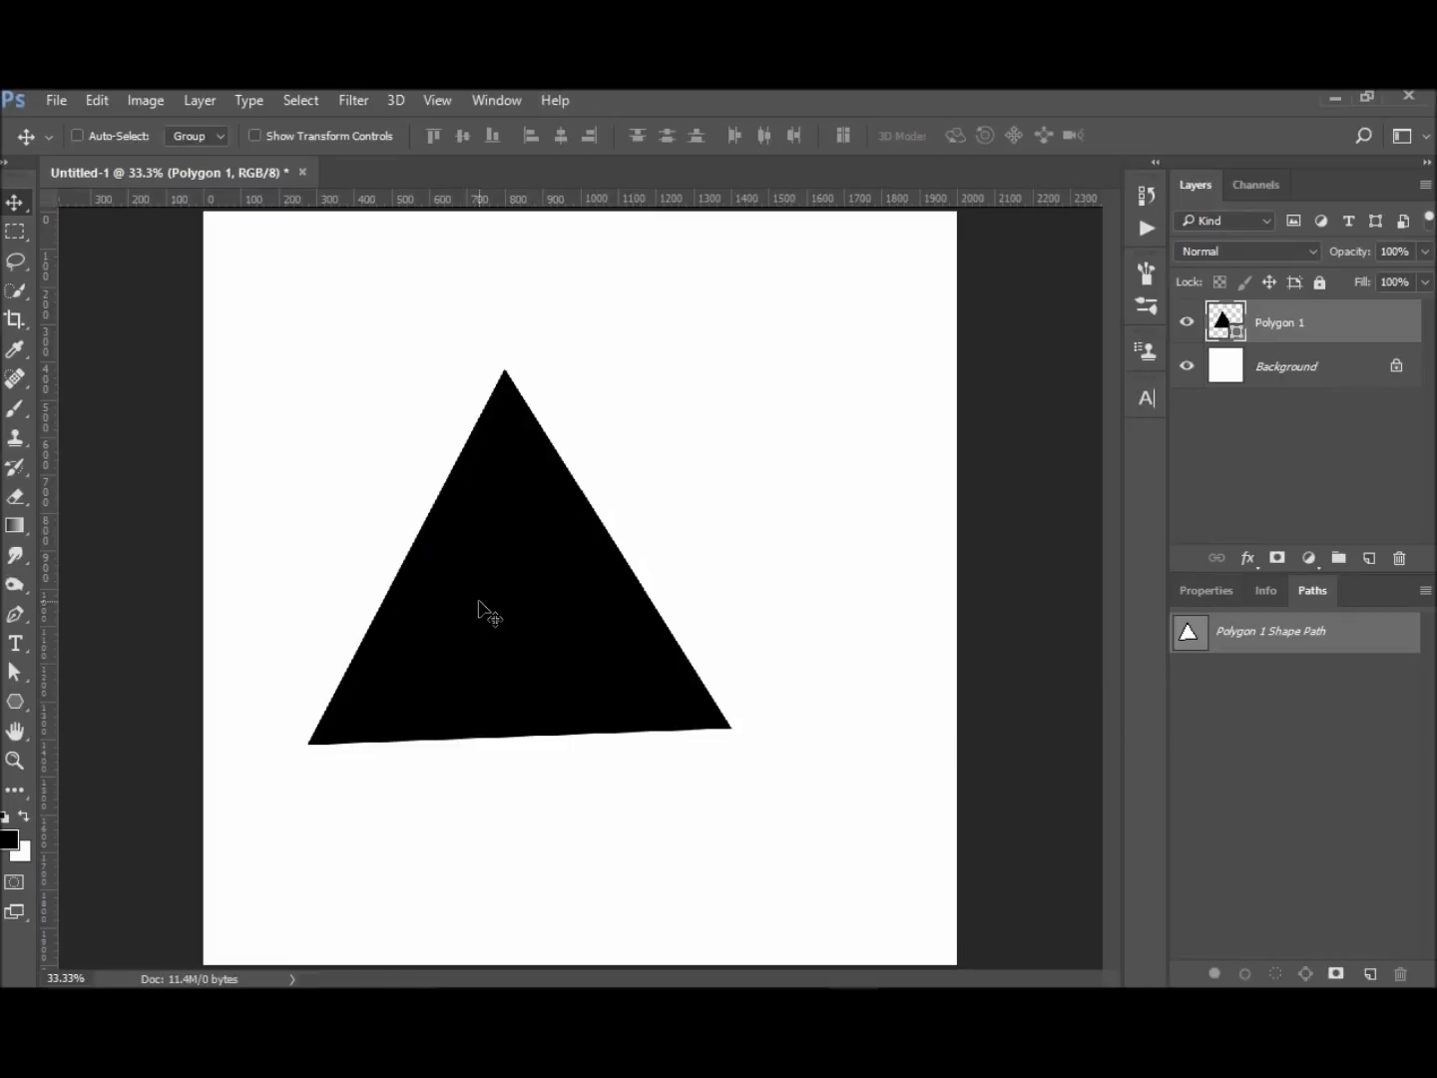
mouse_move(120, 581)
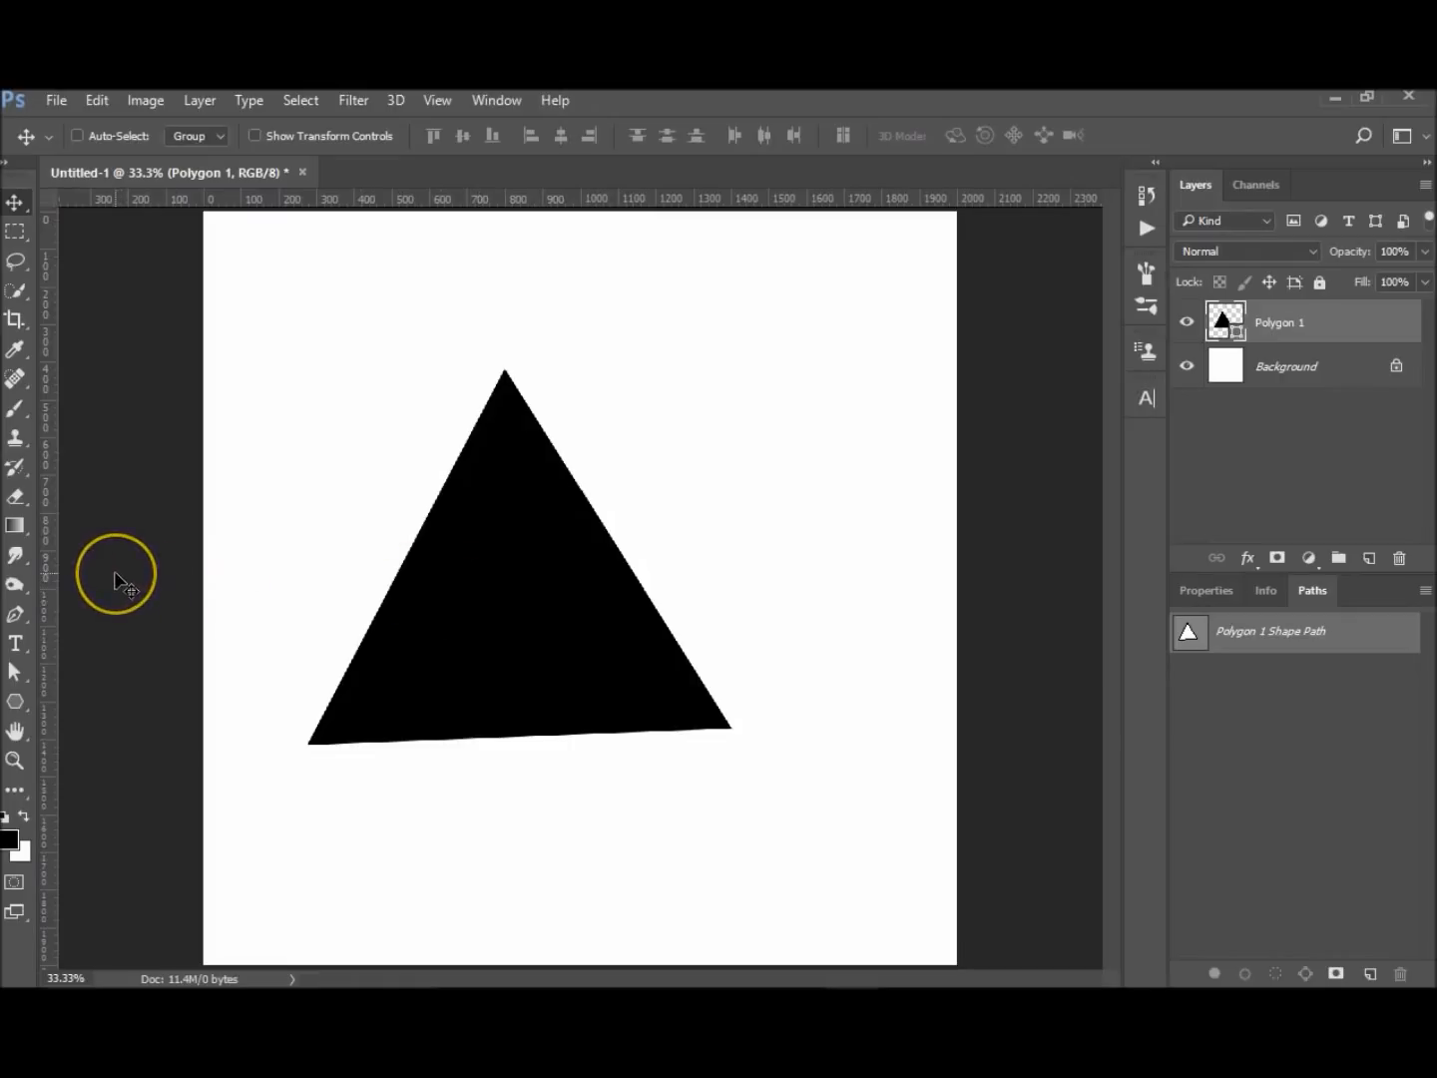